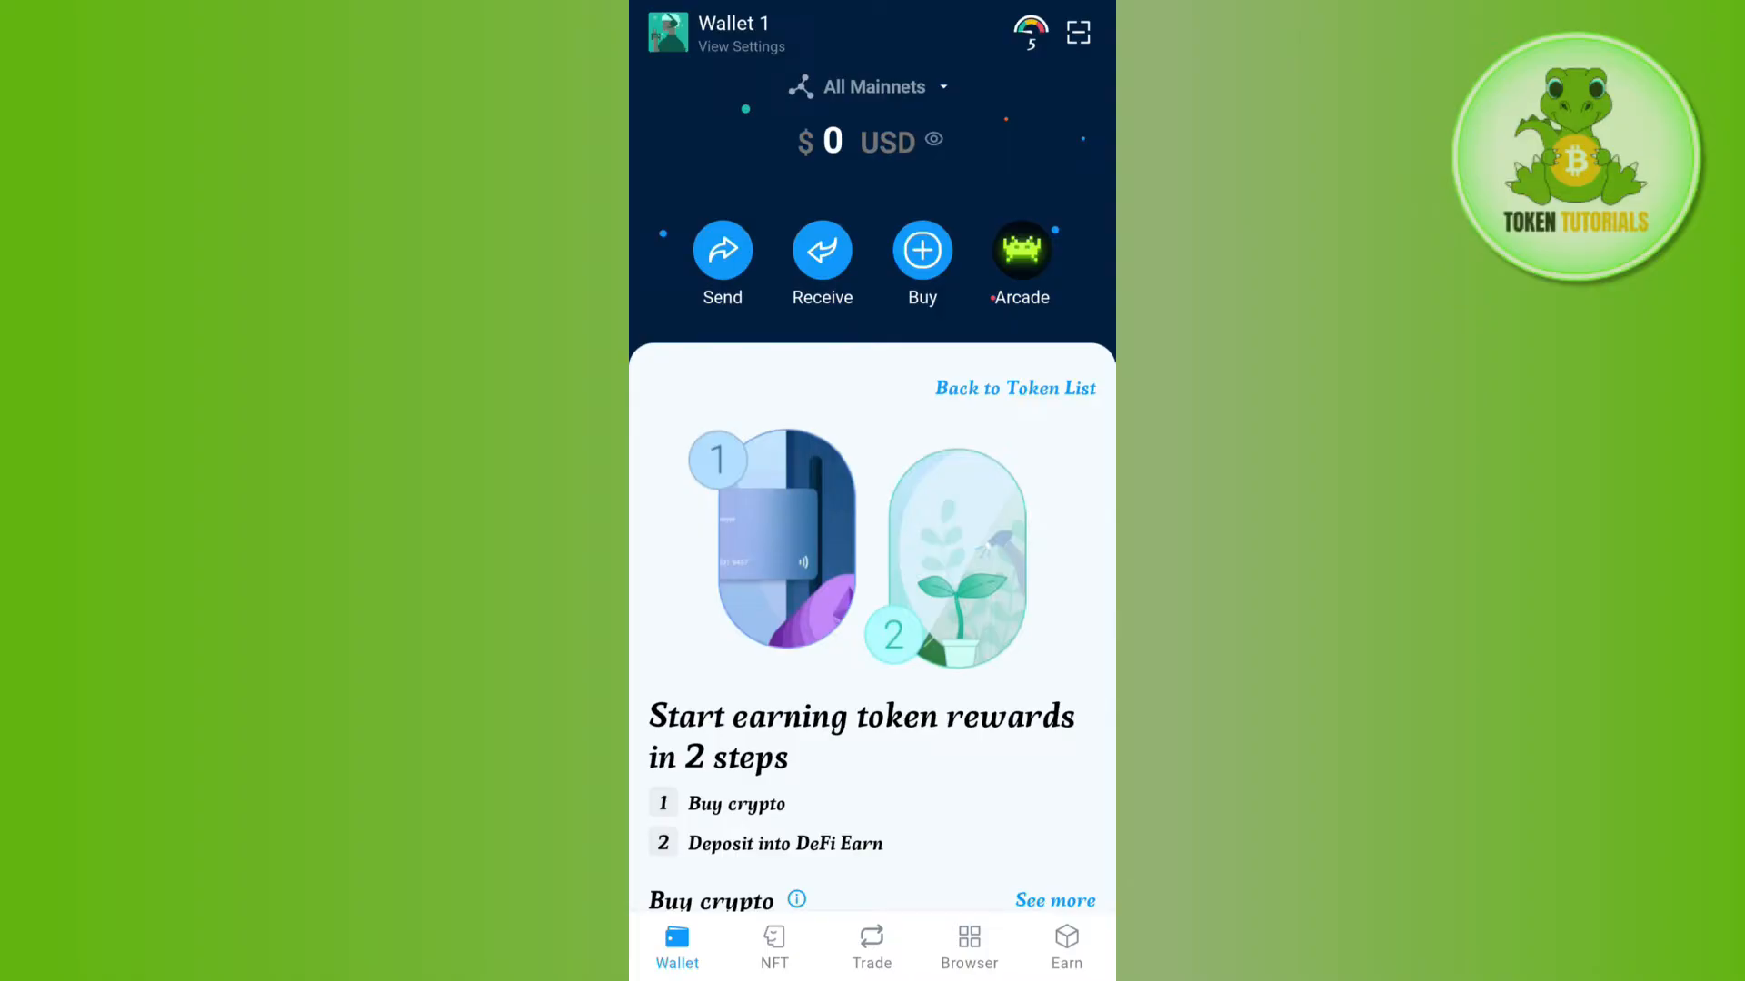
Step: Scroll the wallet home and switch to the dApp browser listing OSMOSIS Swap and Jupiter
scroll("down", 3)
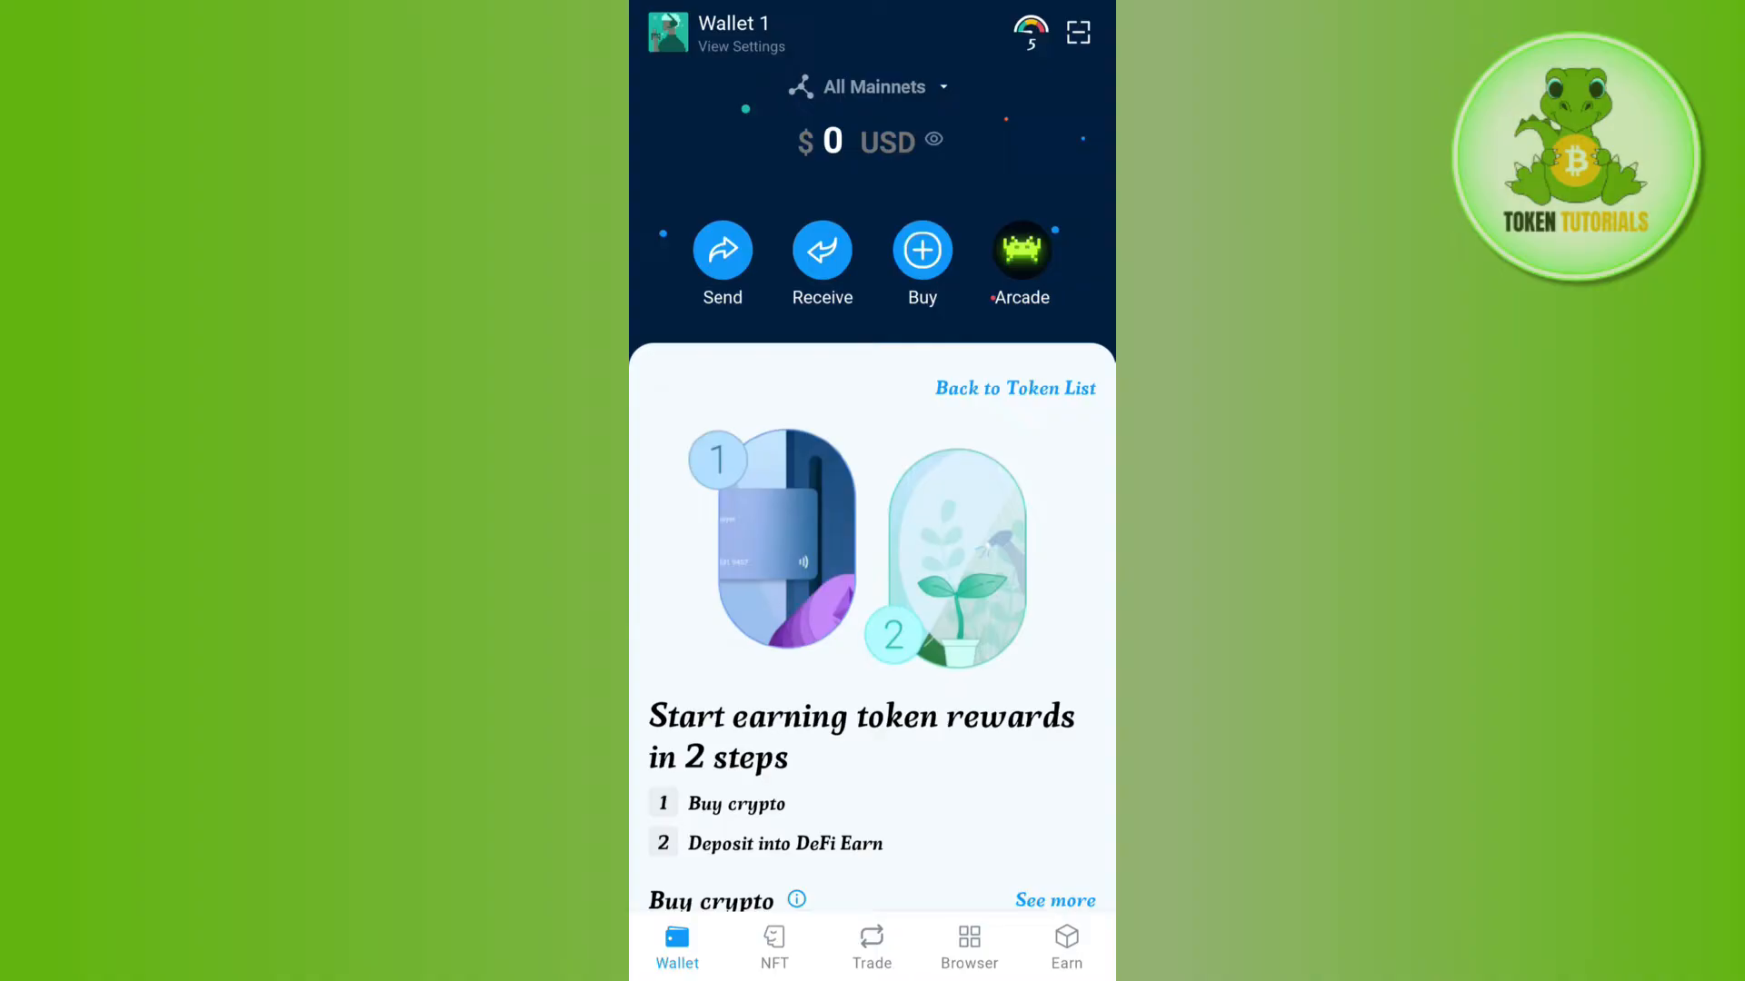
left_click(966, 946)
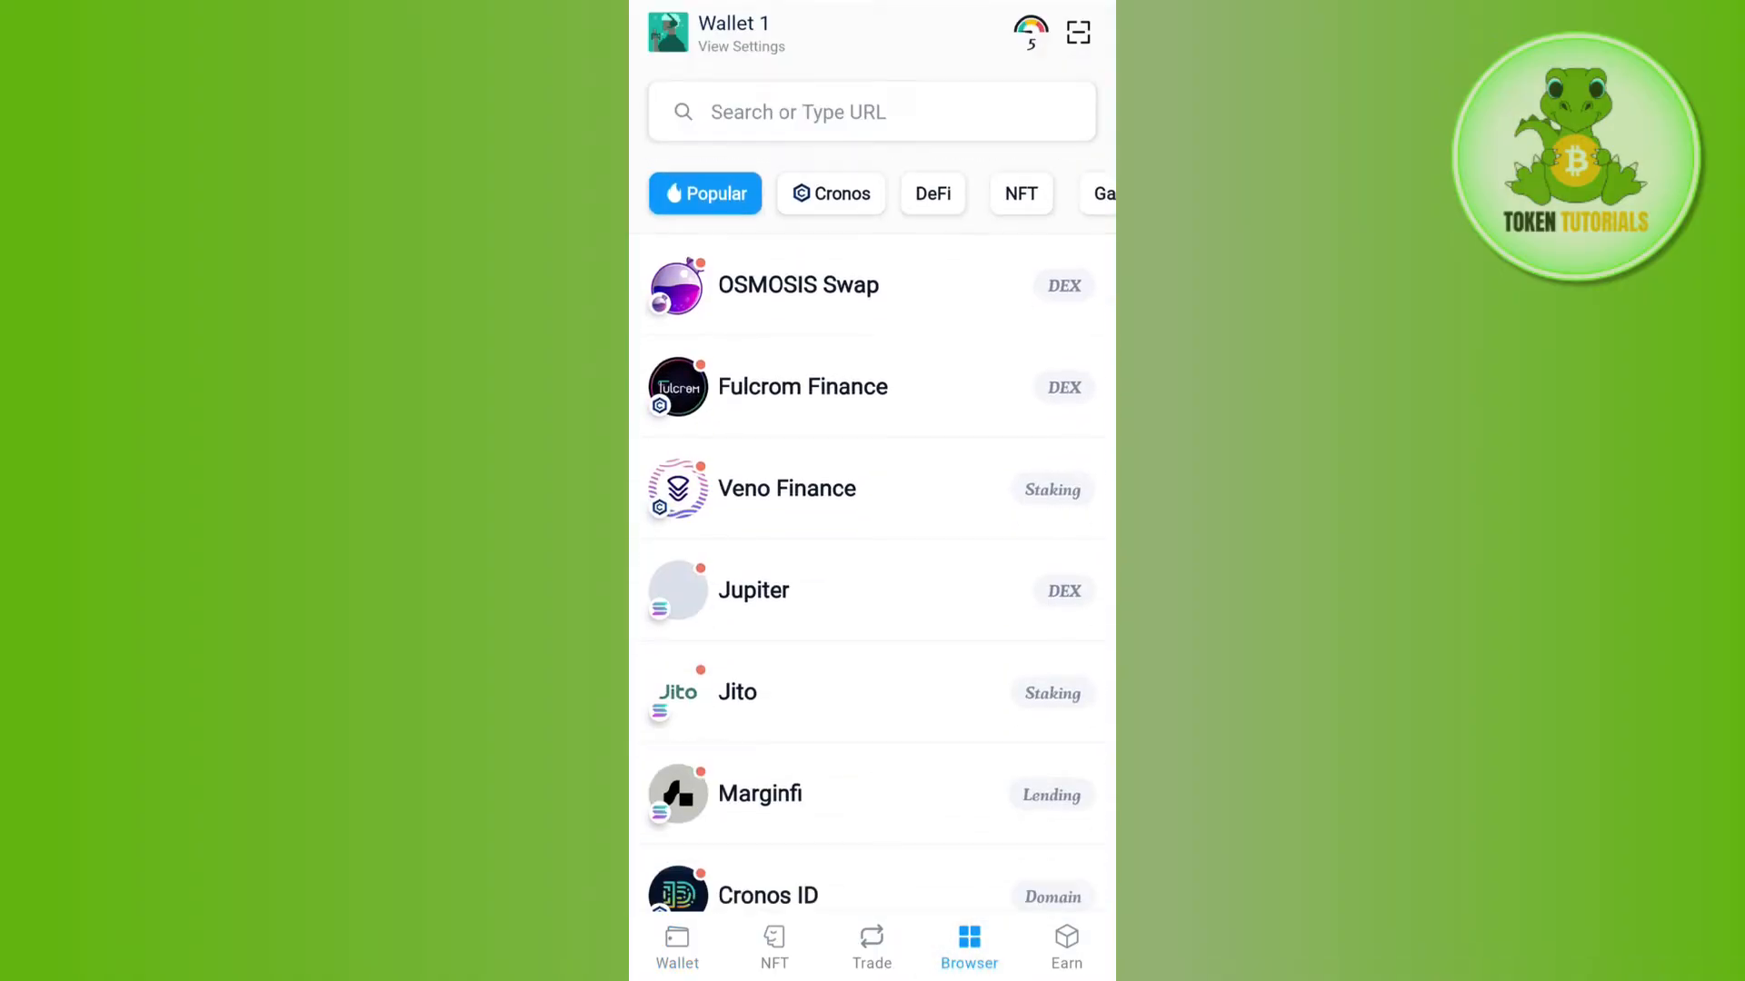
Step: Browse the Explore, Bookmarks and DApps sections, return to Wallet 1, and open Send
scroll("down", 3)
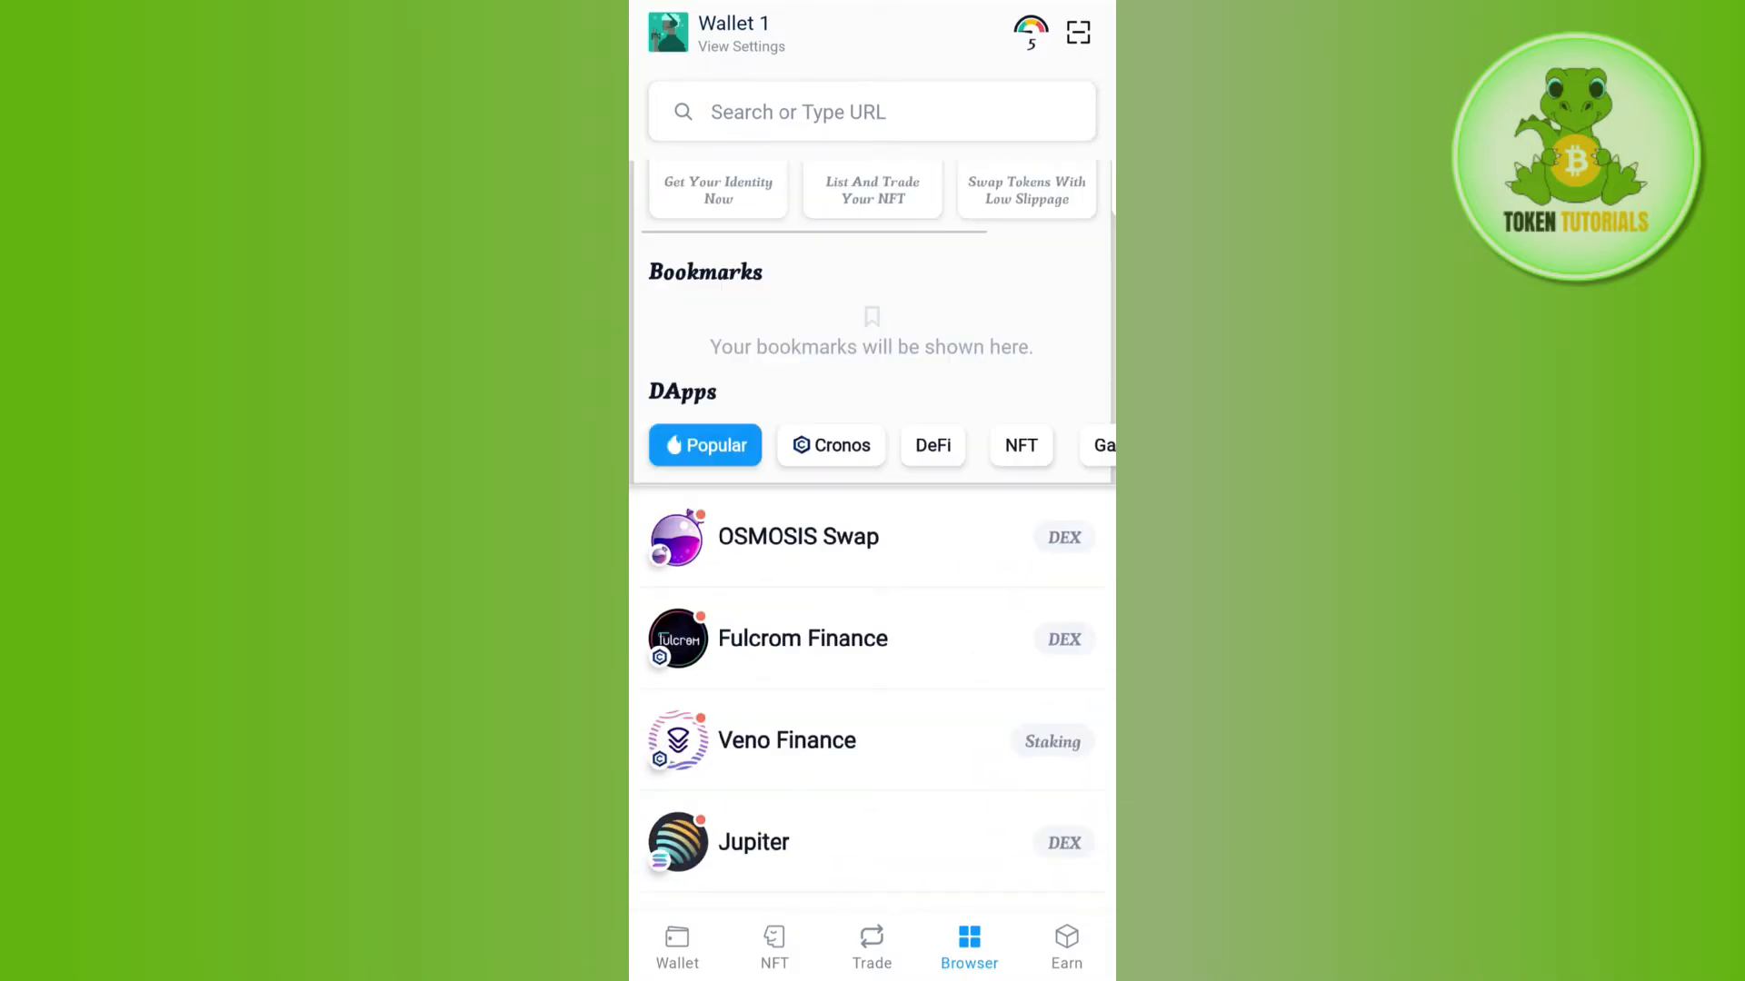
scroll("down", 3)
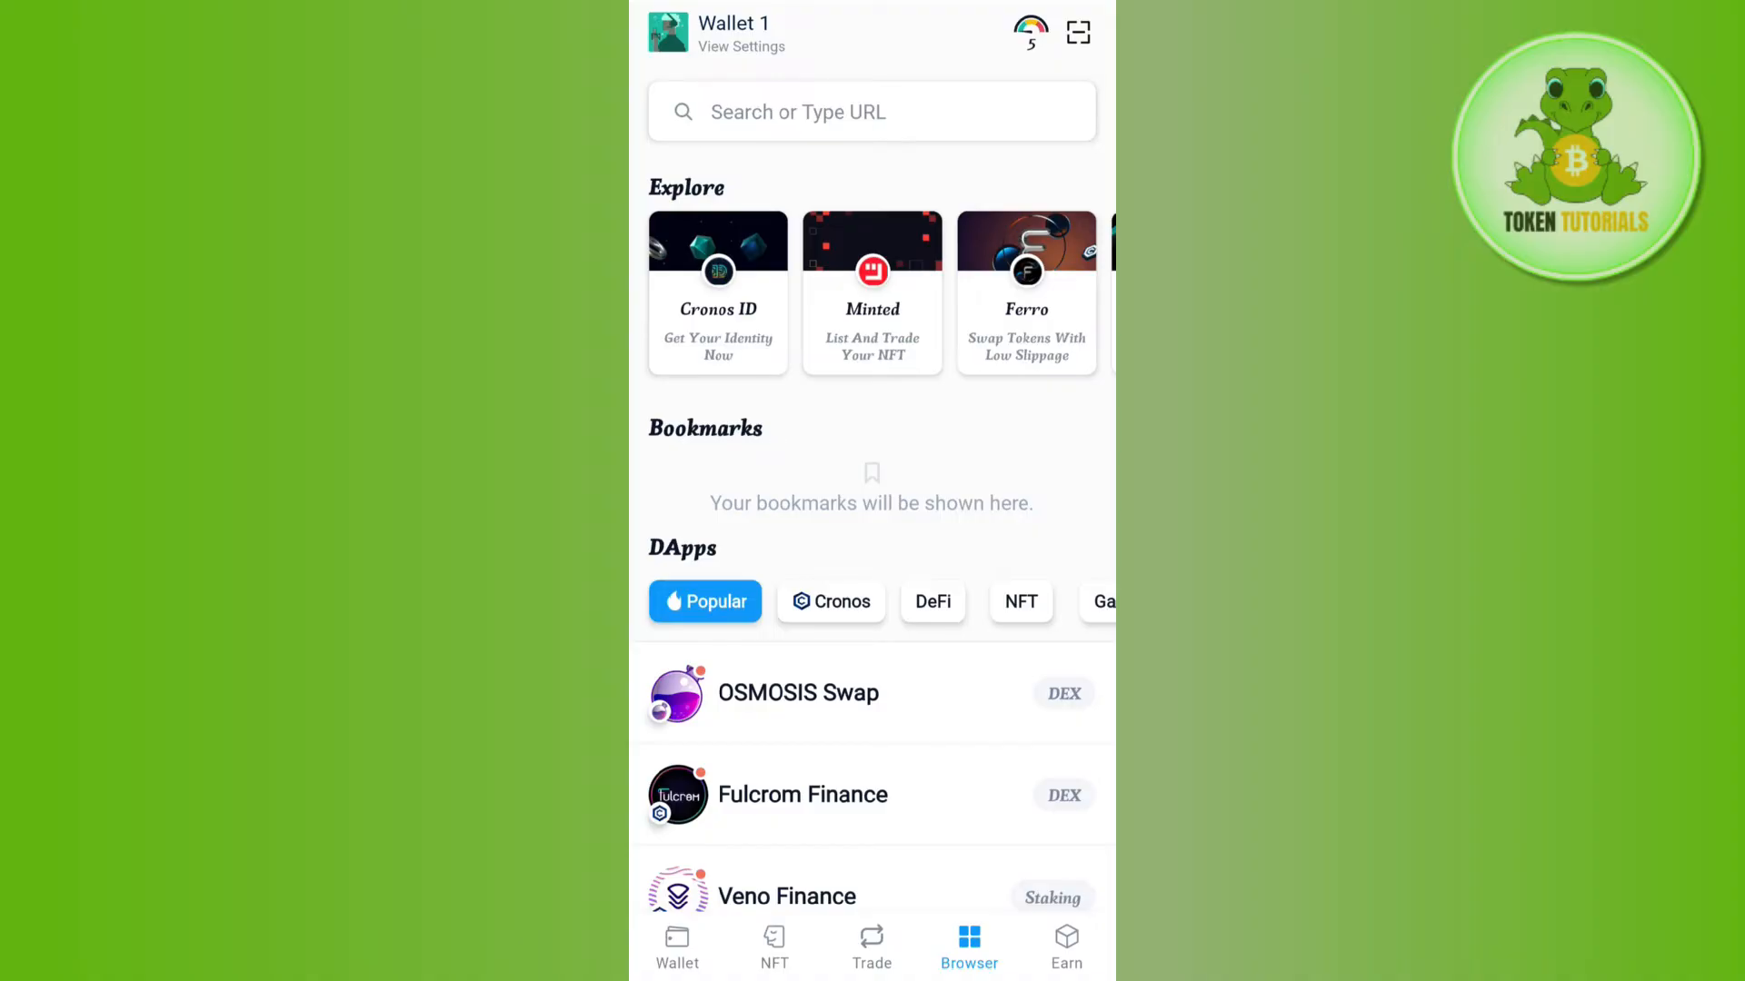
left_click(676, 947)
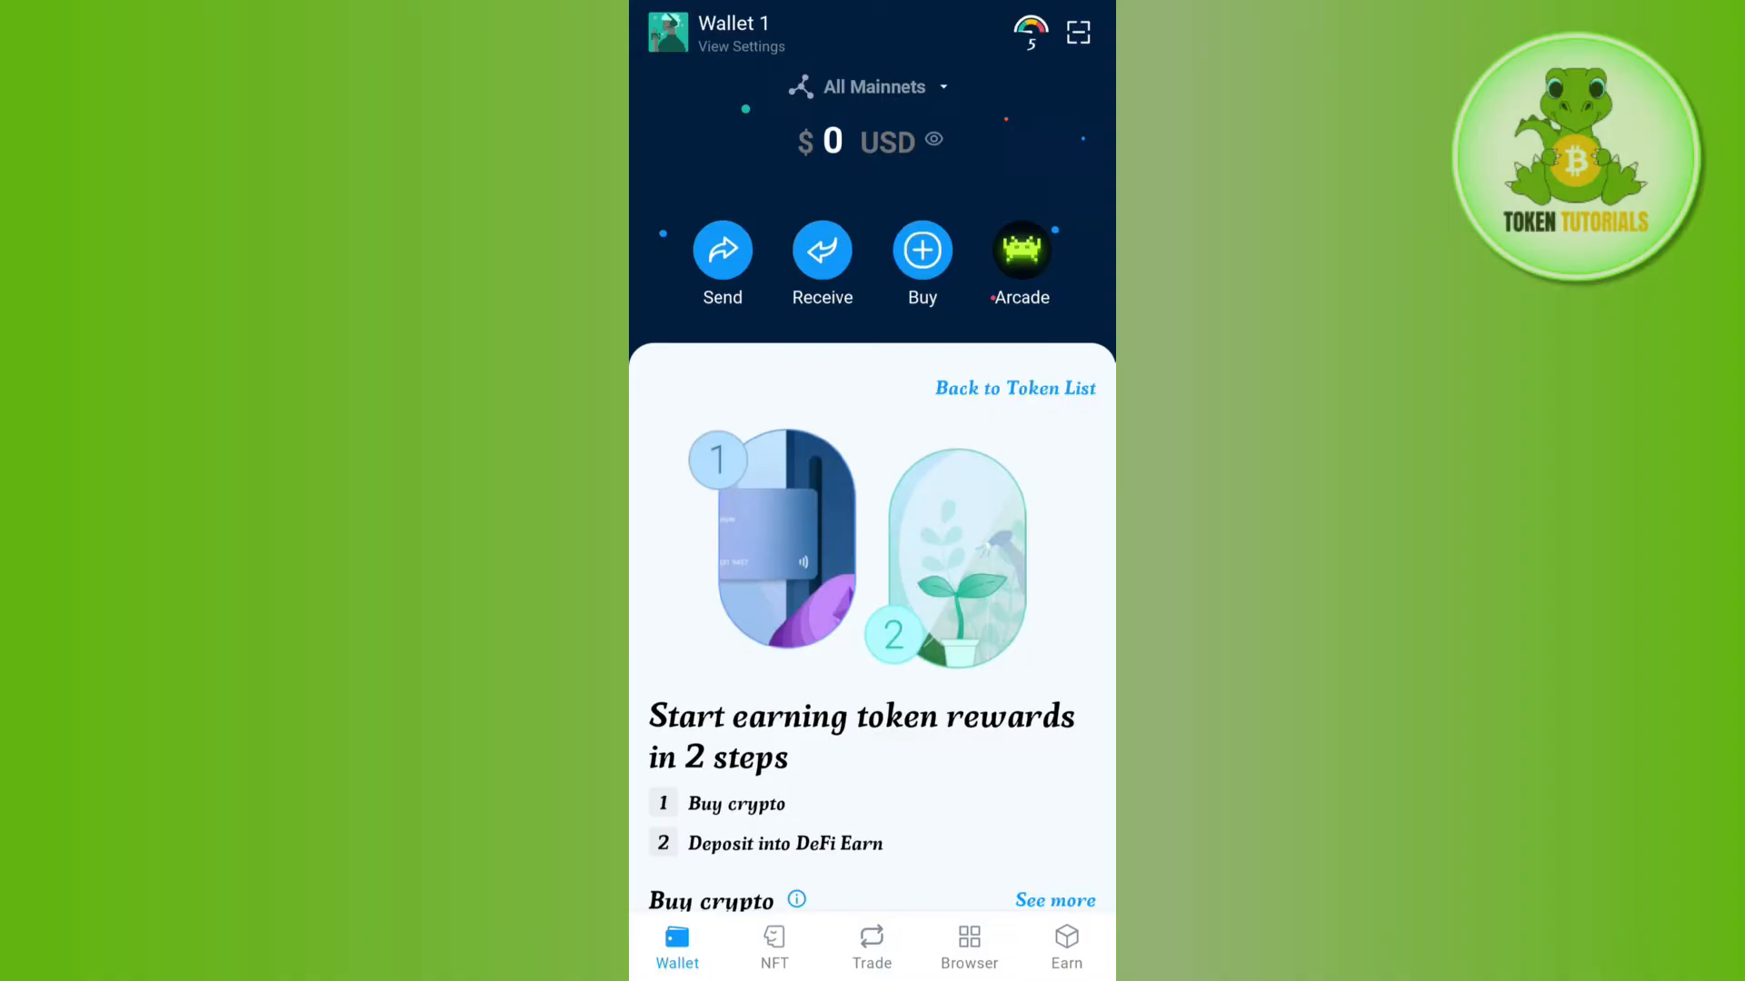
left_click(720, 249)
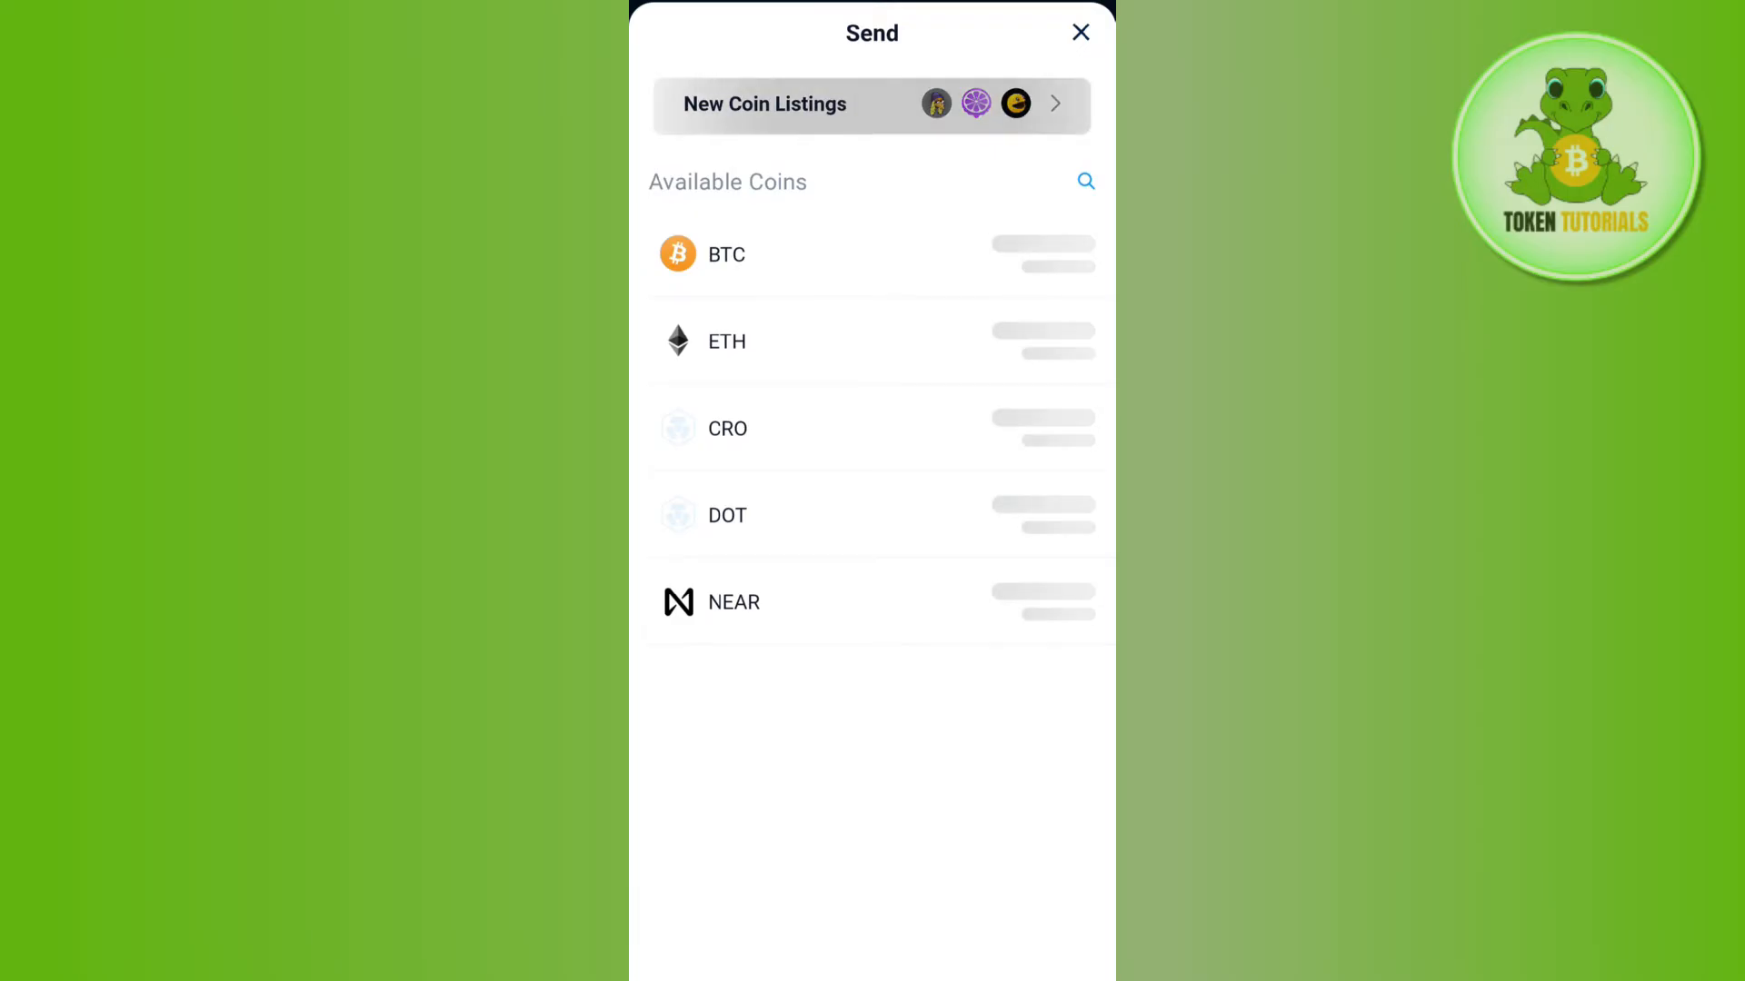
Step: Close the Available Coins send list and leave the wallet for the Android home screen
left_click(1078, 32)
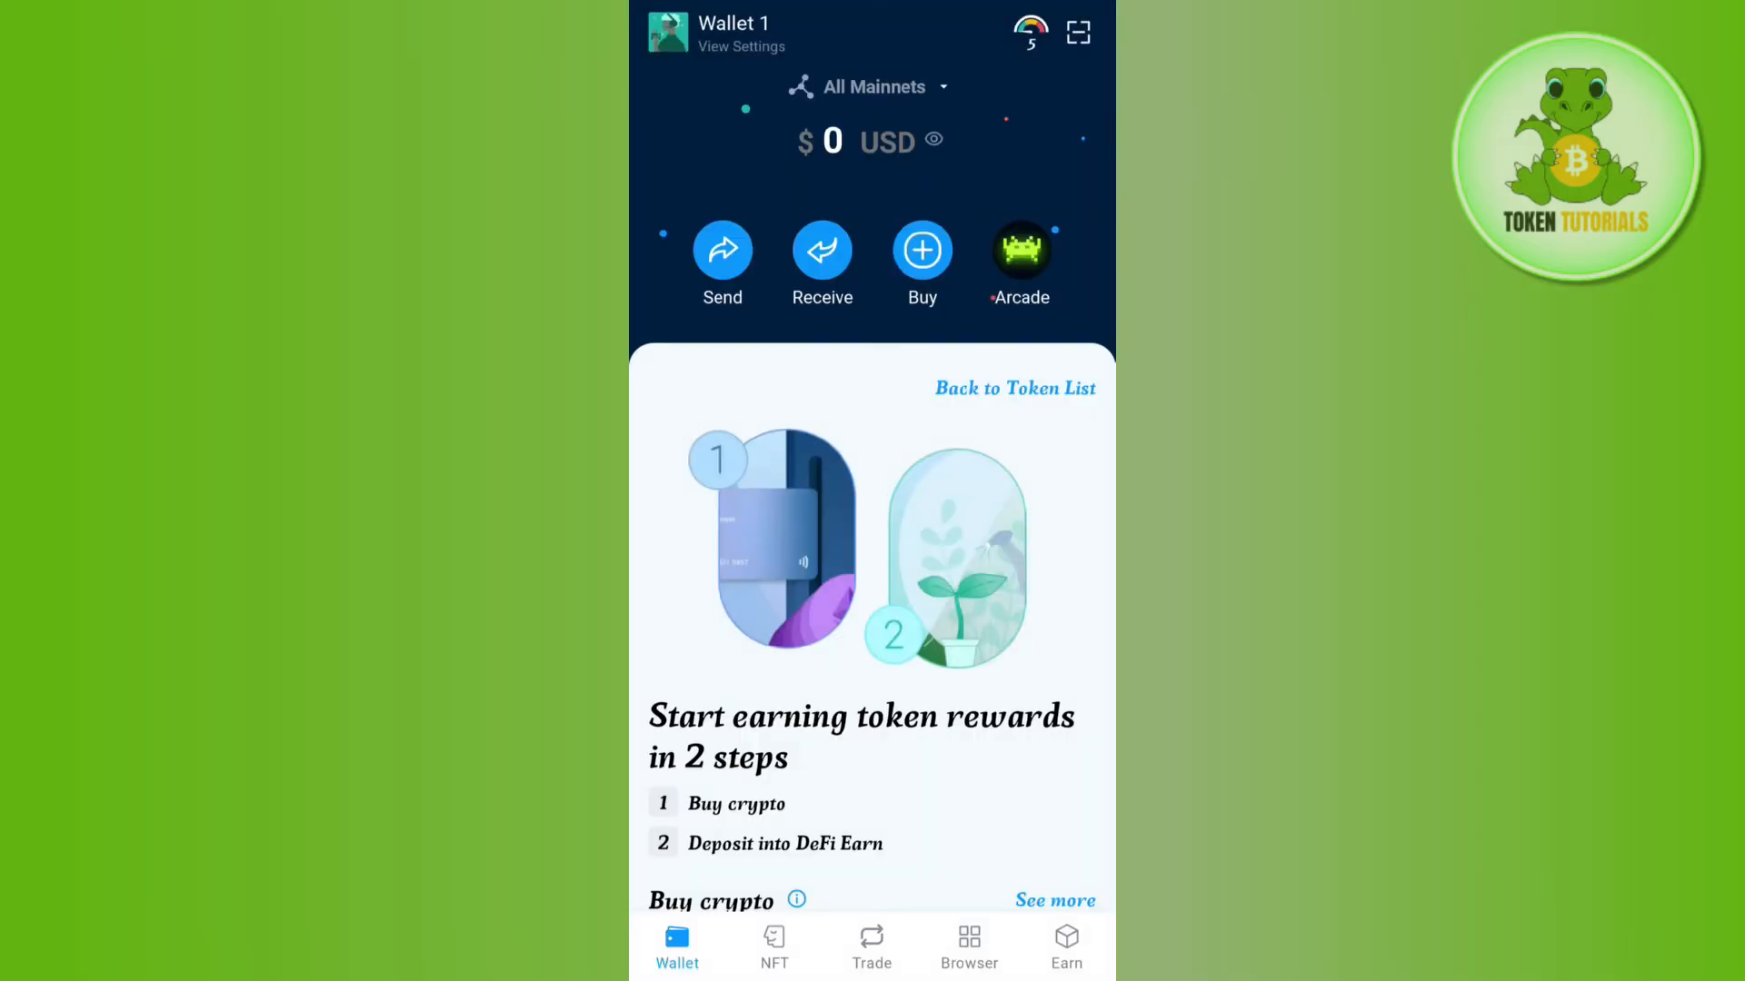
left_click(722, 249)
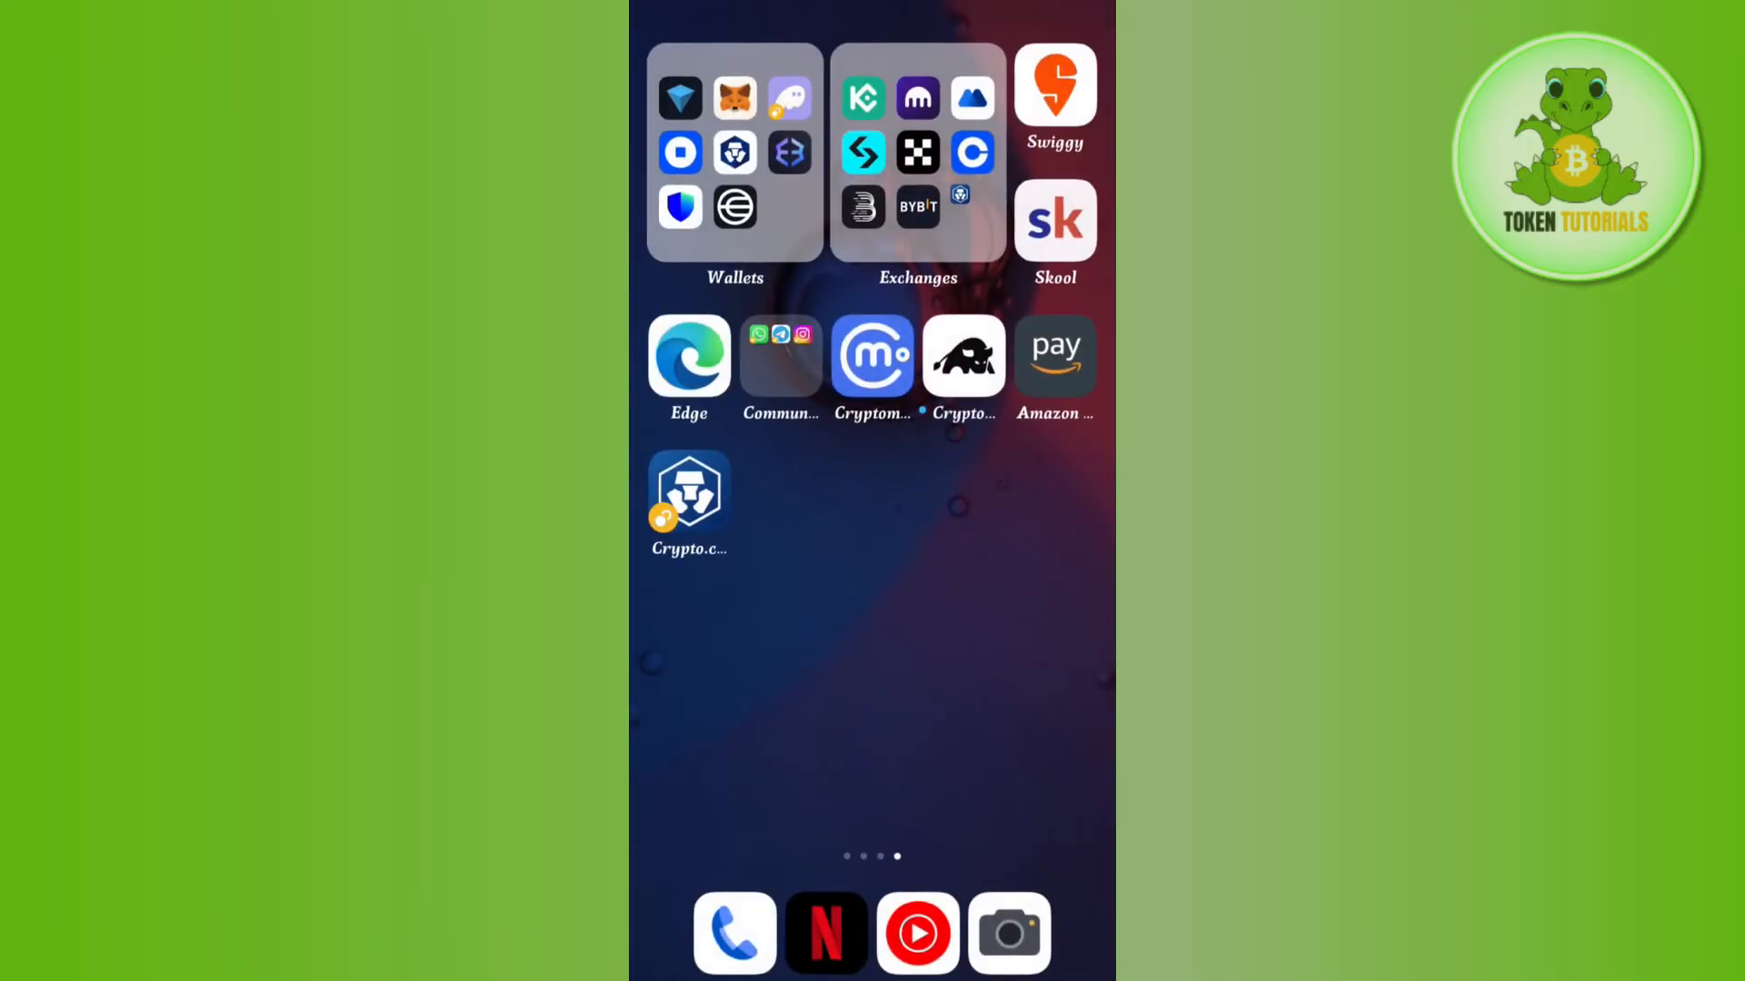
Step: Launch the Crypto.com App to its Accounts page showing a $1.11 USD balance
left_click(917, 156)
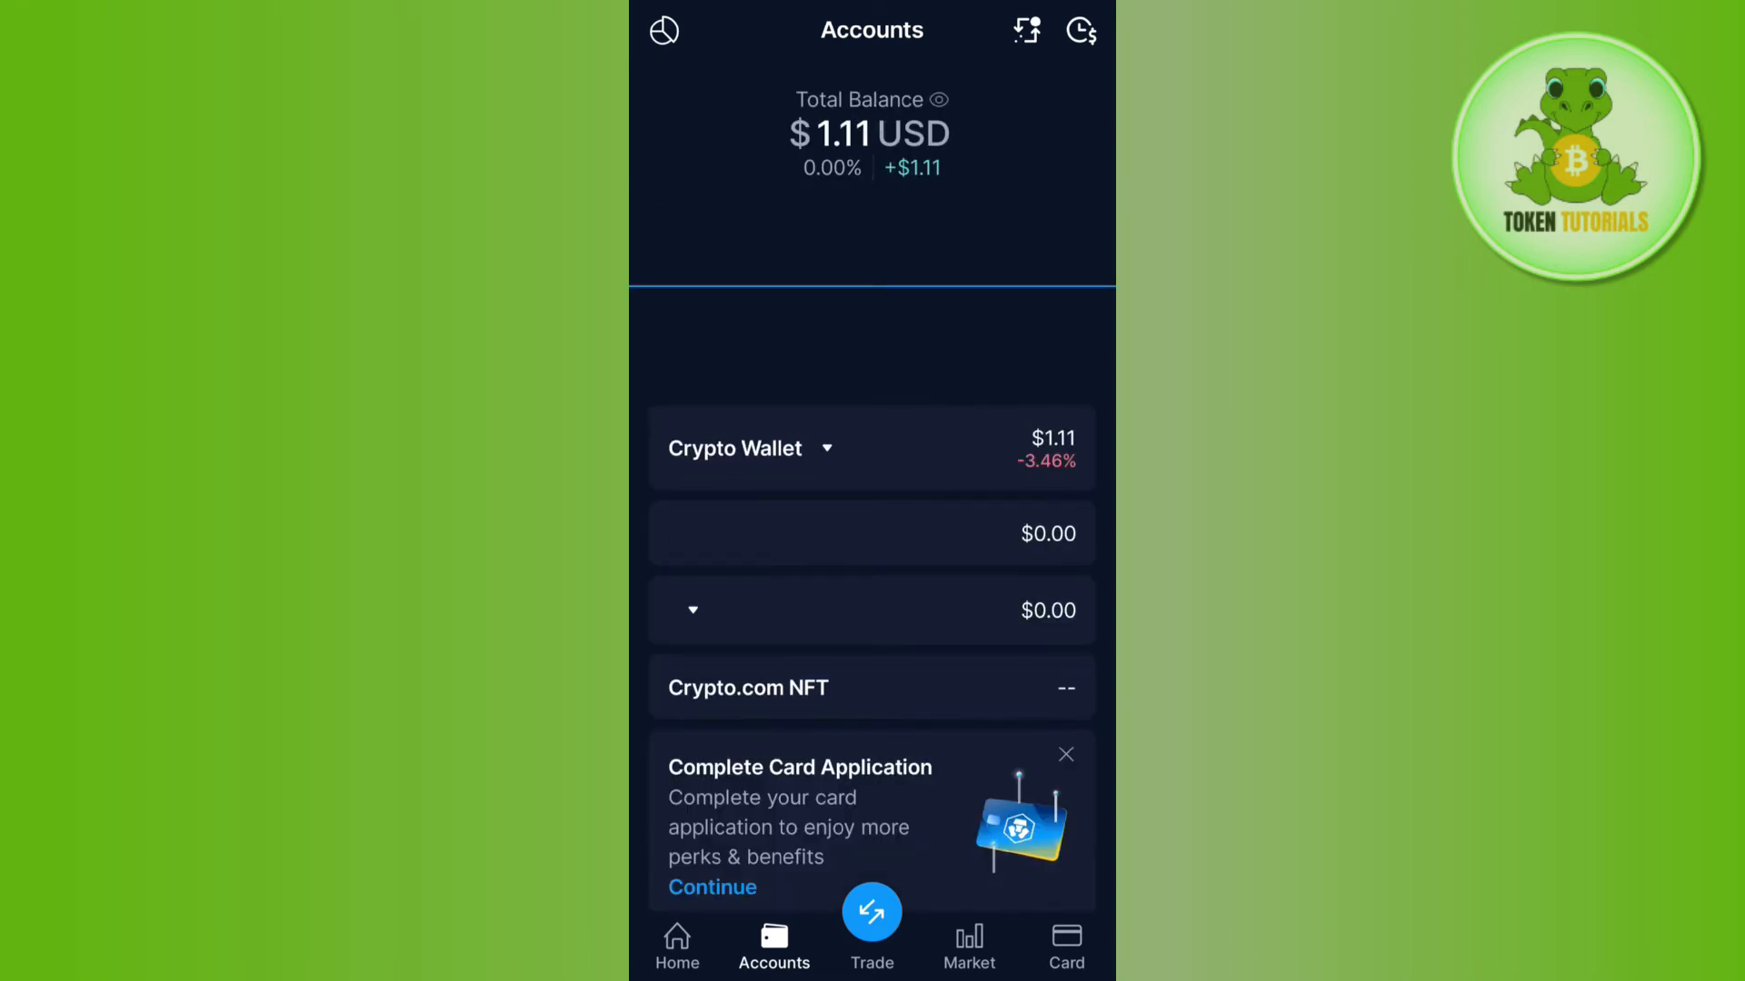
Step: Open Crypto Wallet, view the Transfer deposit/withdraw coin list, then close it
left_click(734, 447)
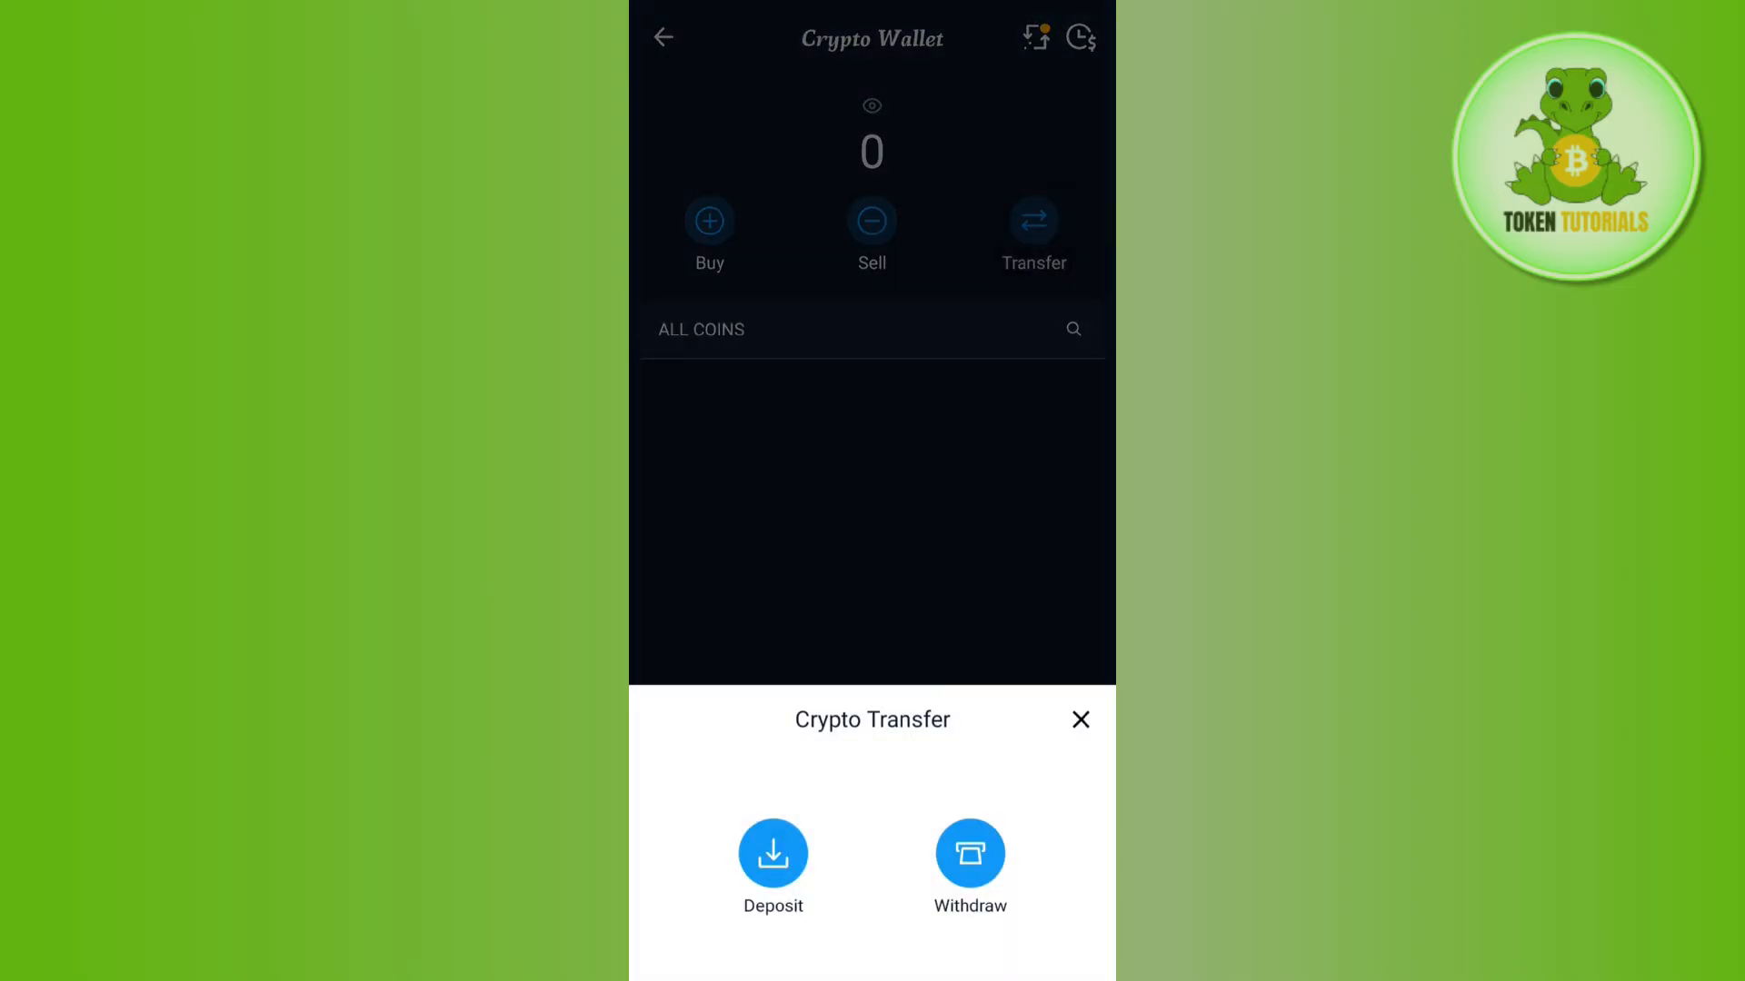
left_click(772, 855)
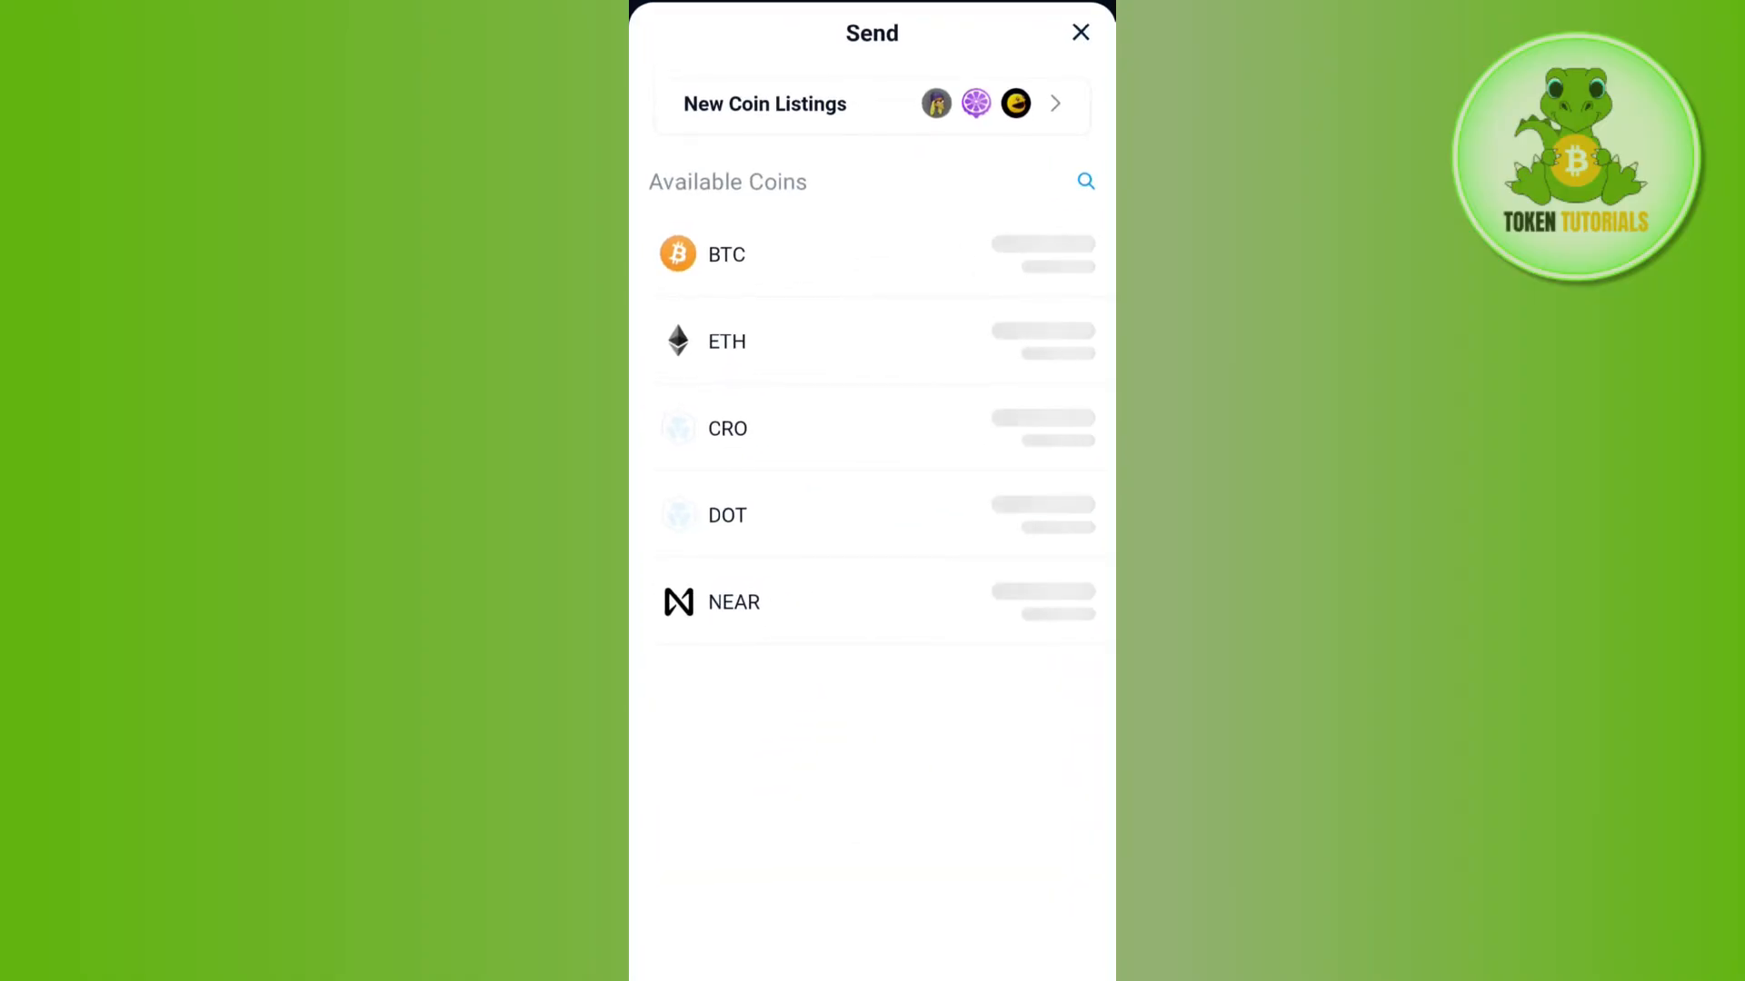
left_click(1079, 31)
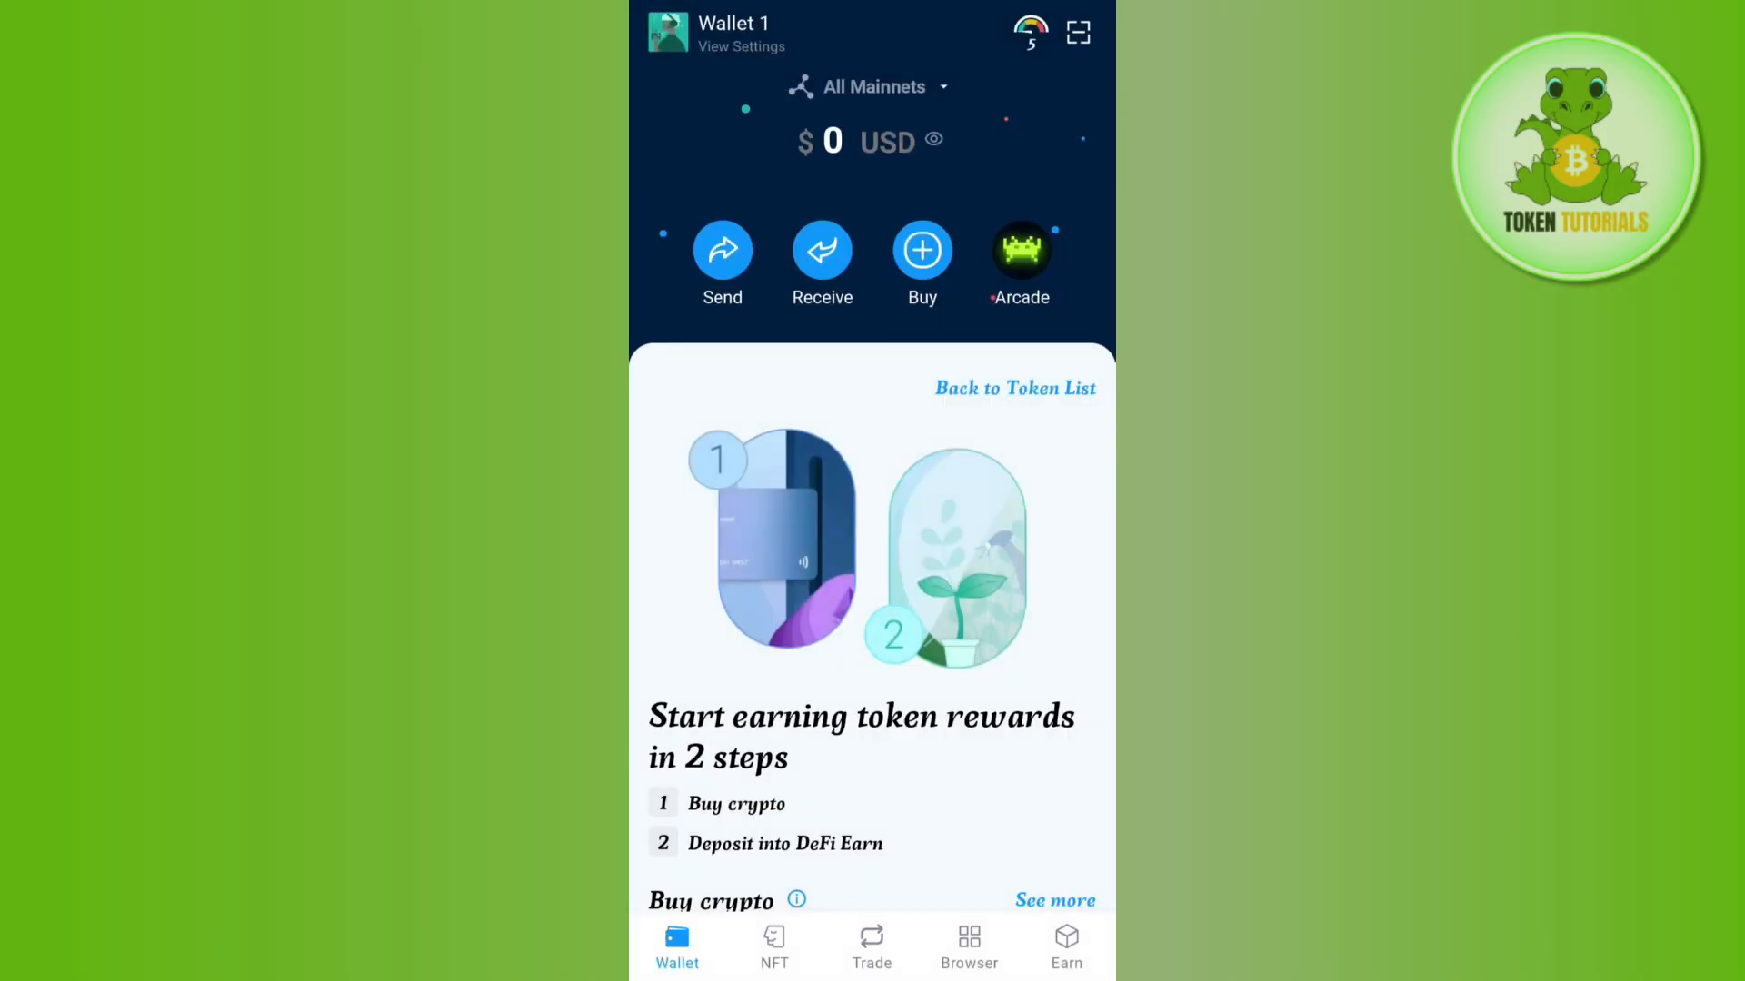